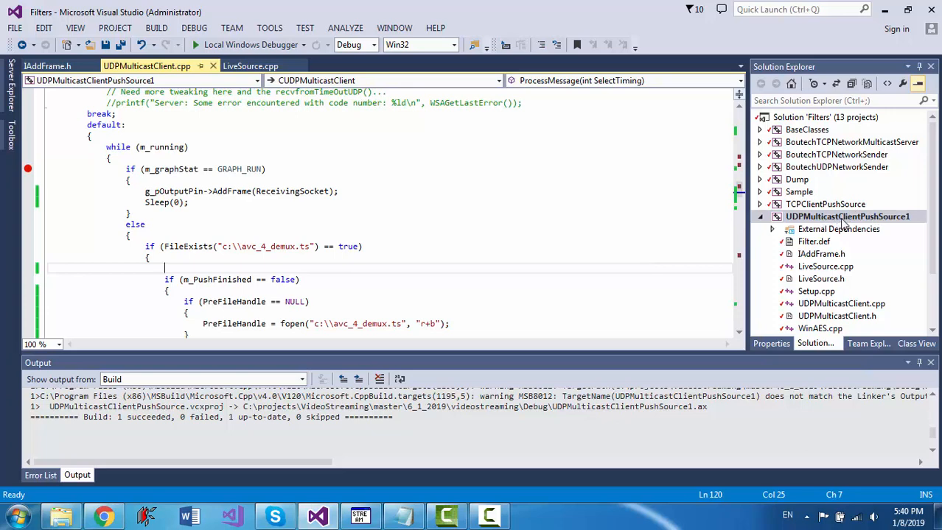
mouse_move(795, 258)
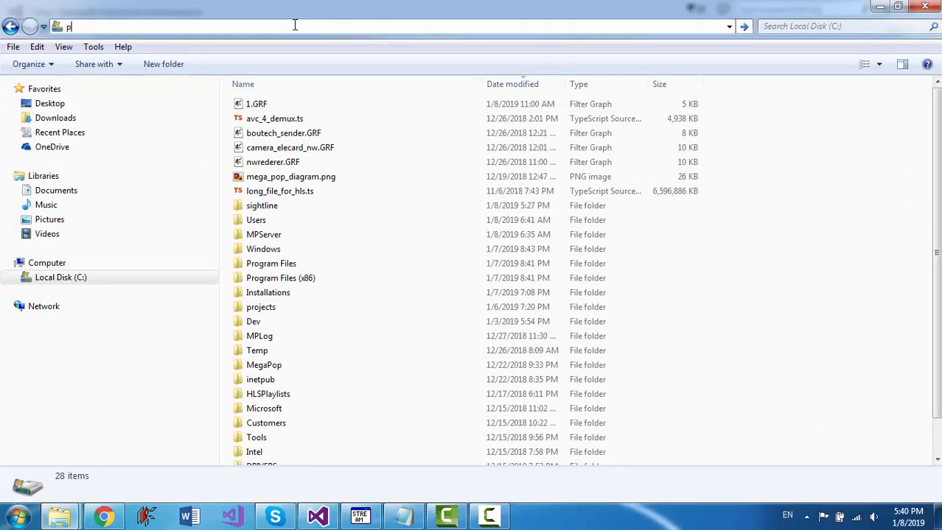
Step: Browse Program Files to Elecard DirectShow Codec .NET SDK\Bin and launch NWServerCS_v9.exe
text(Program Files)
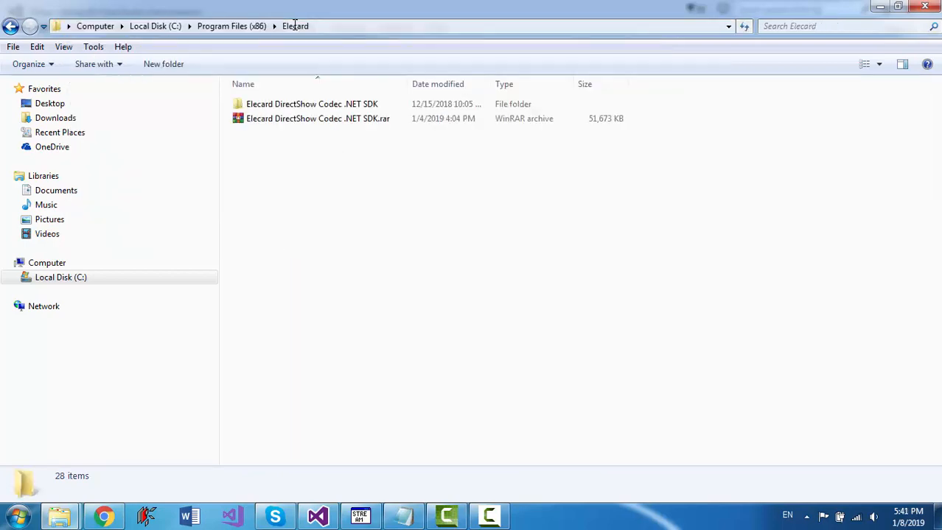
double_click(312, 103)
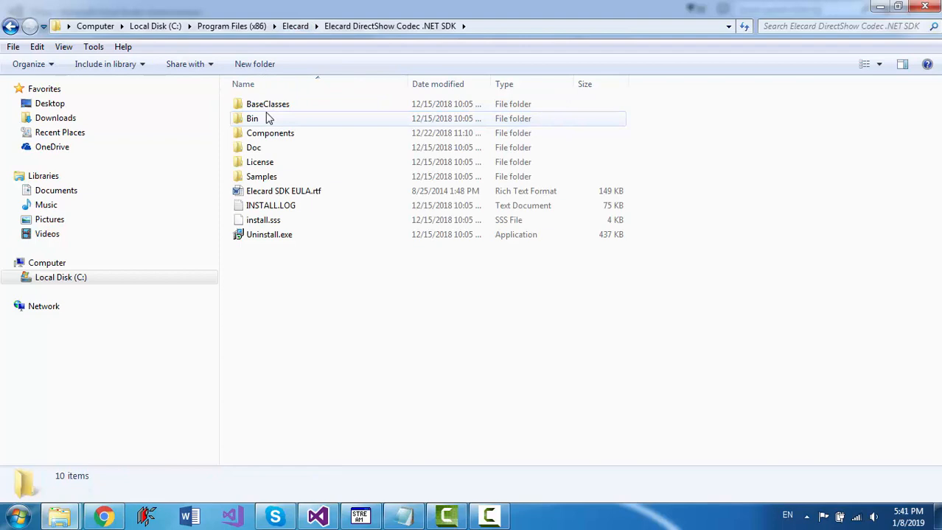
double_click(252, 118)
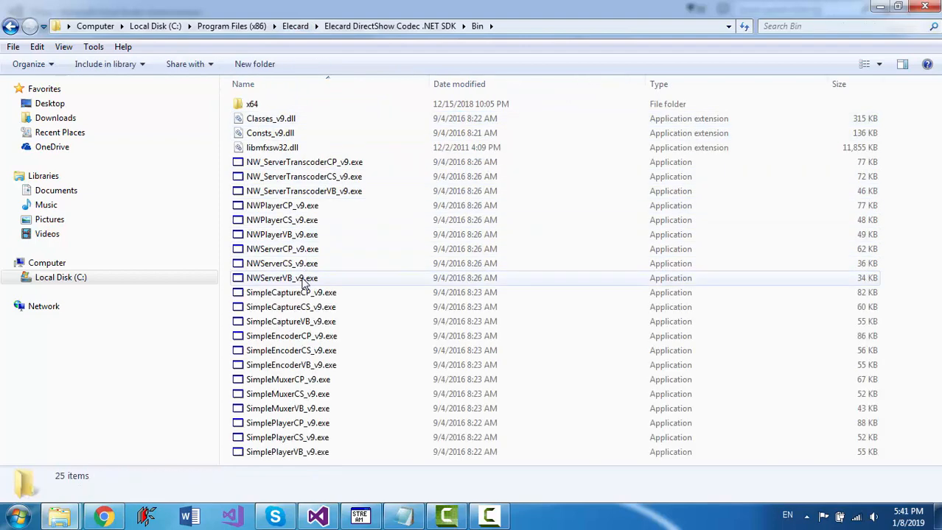
mouse_move(283, 234)
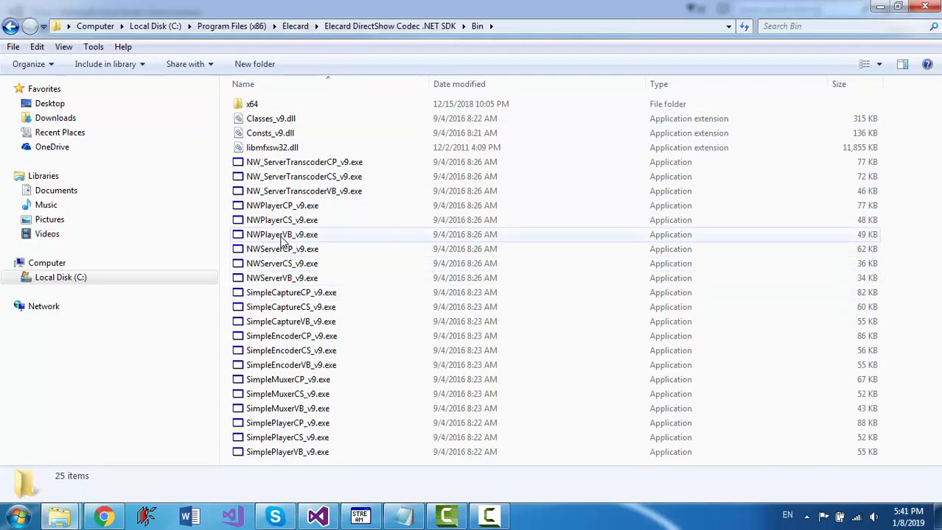
mouse_move(294, 268)
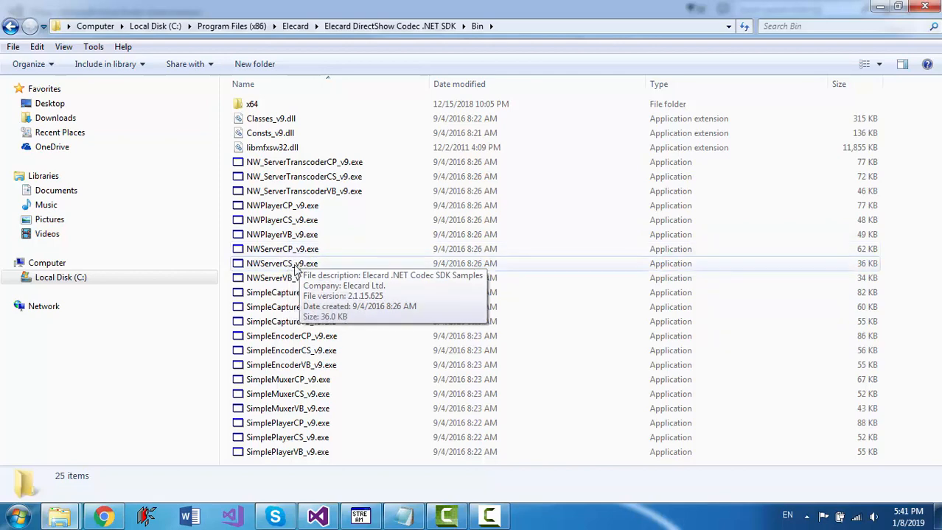
double_click(283, 263)
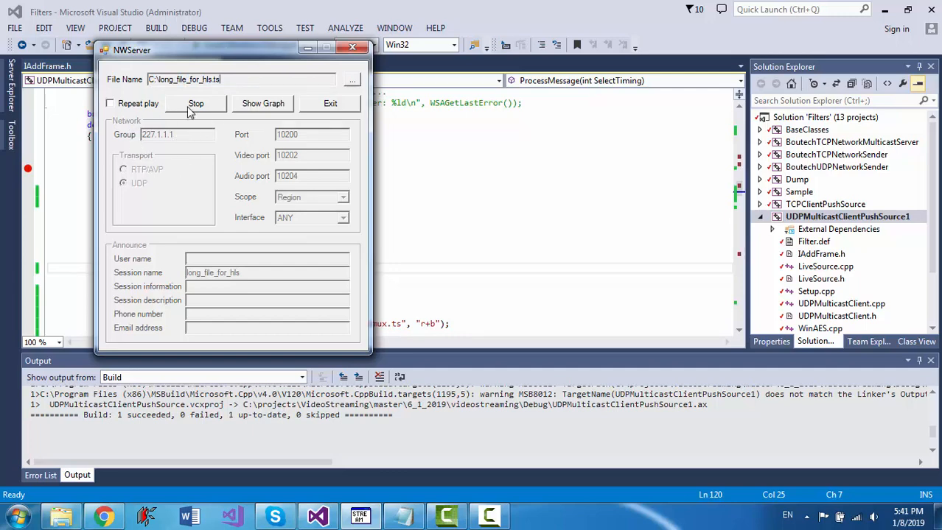
Step: Stop the long_file_for_hls.ts broadcast and review multicast group 227.1.1.1, port 10200
click(196, 103)
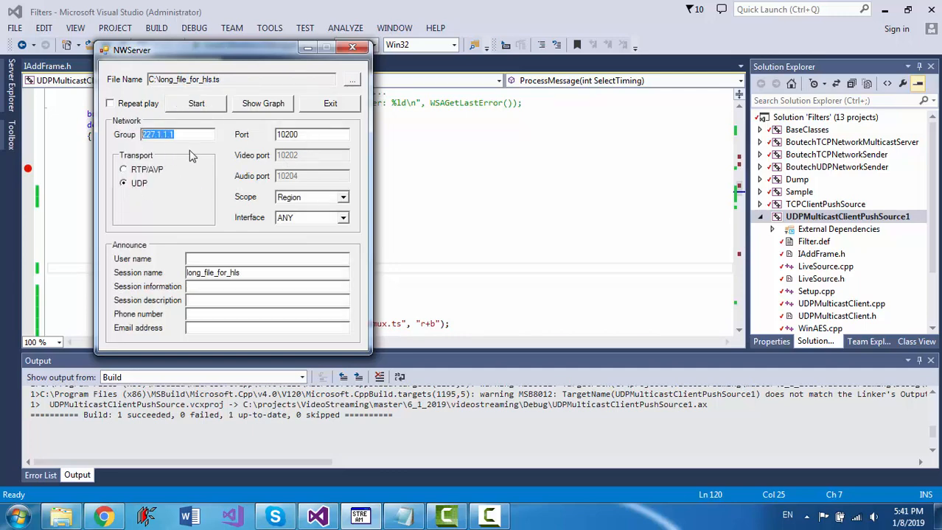
click(313, 135)
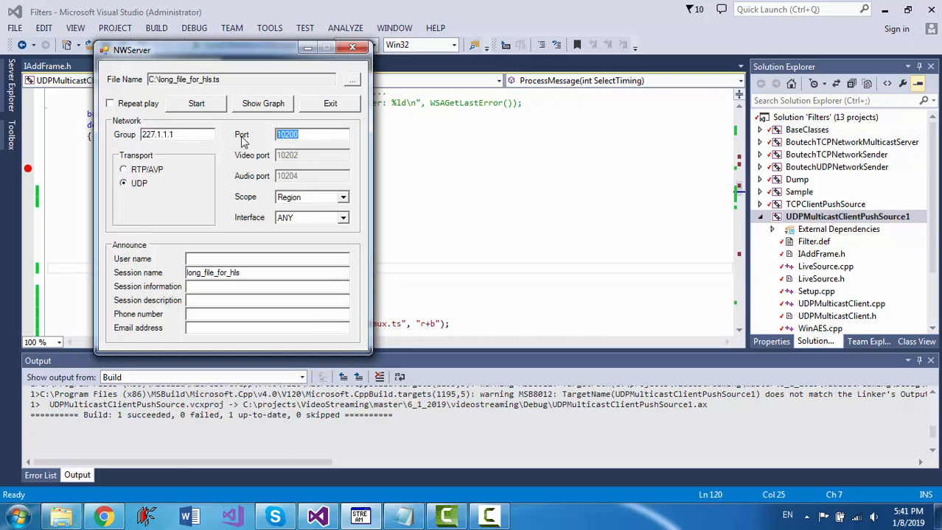
click(196, 103)
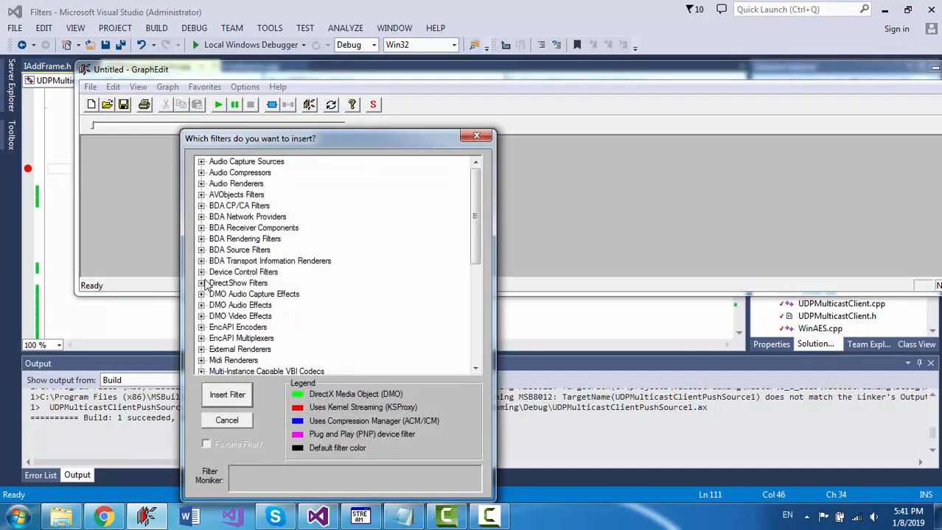
Step: Insert Boutech UDP Multicast Client source 1 and Elecard MPEG Push Demultiplexer from DirectShow Filters
click(200, 283)
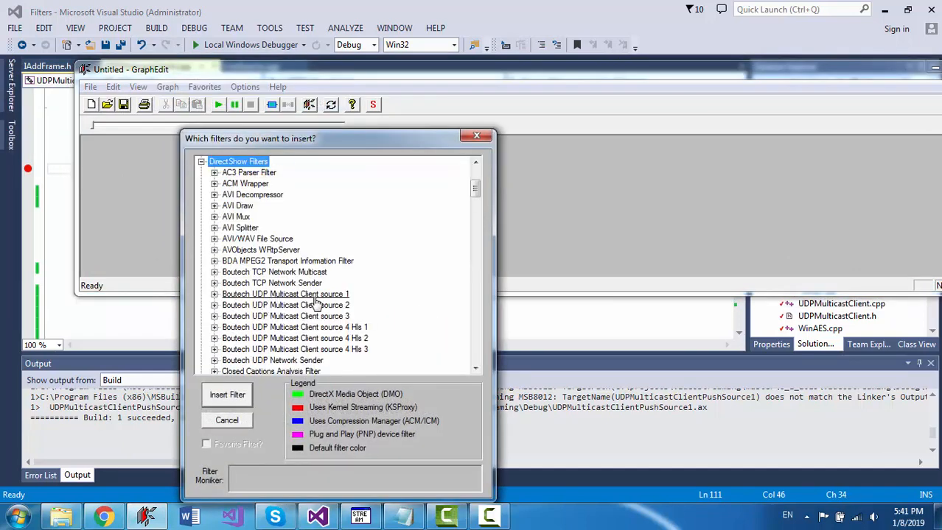
click(286, 295)
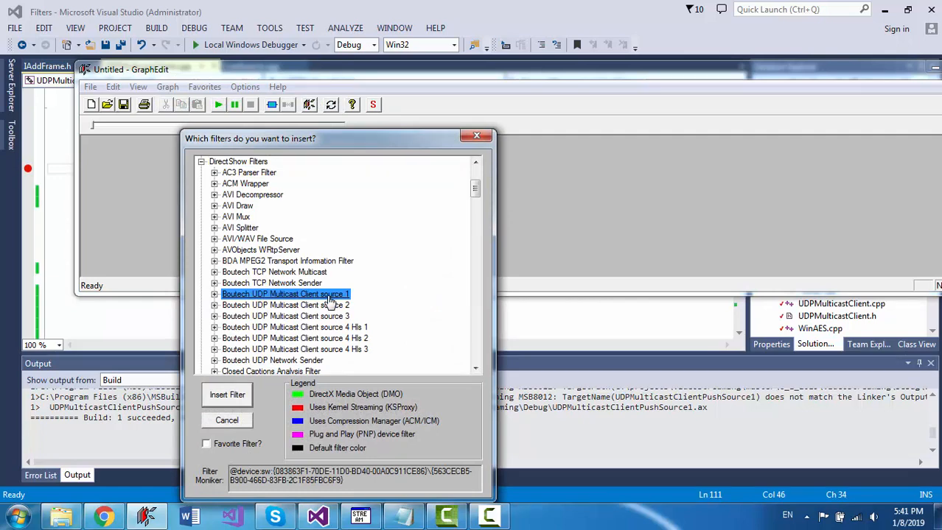
mouse_move(330, 302)
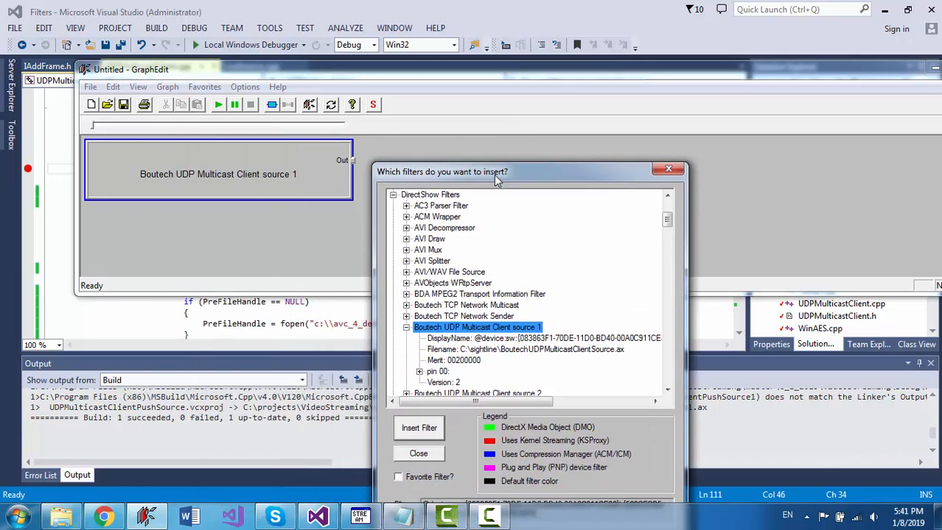
click(432, 259)
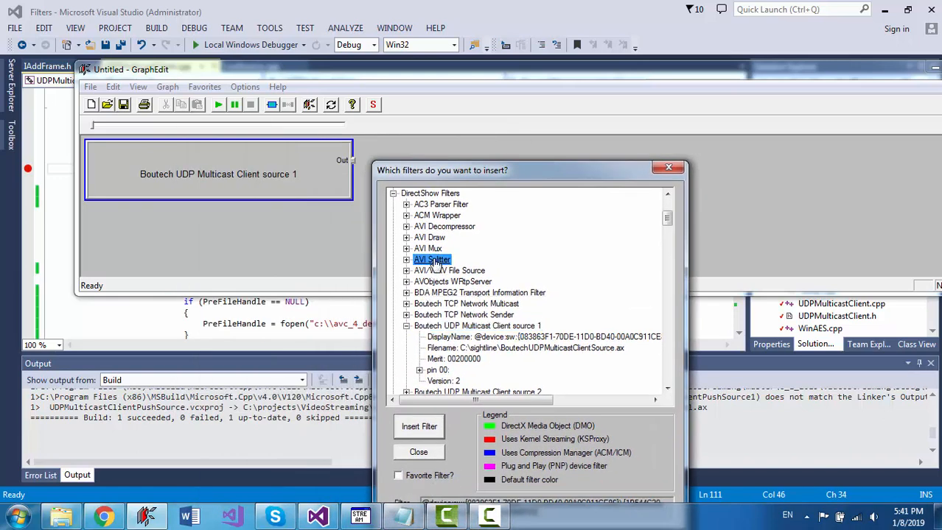
scroll(down, 3)
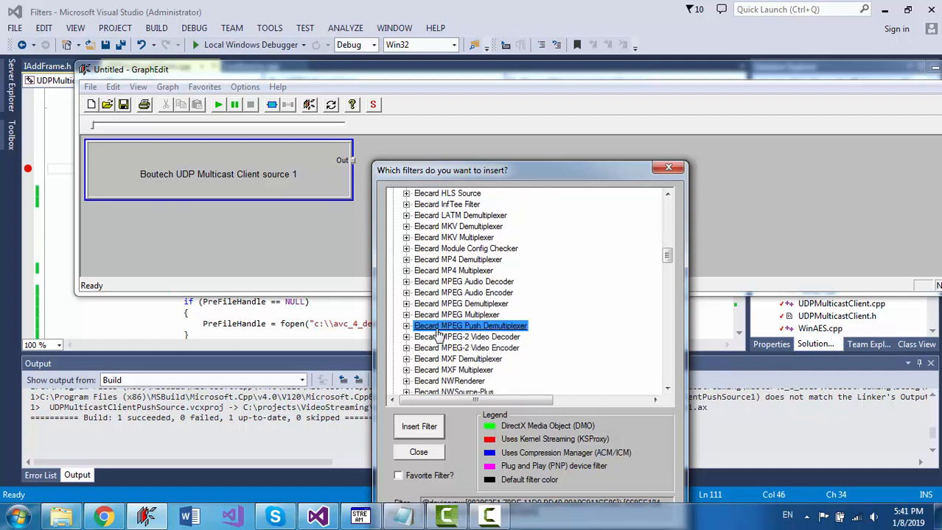
double_click(470, 326)
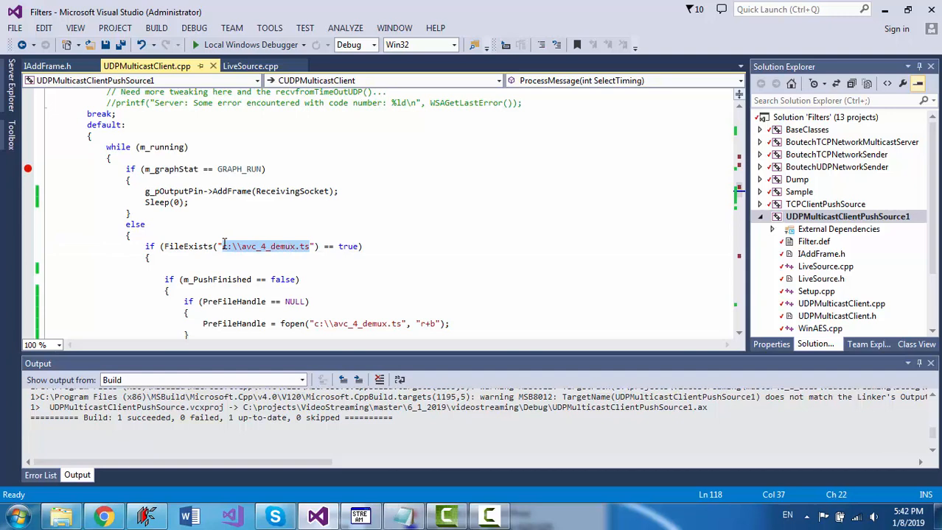
Step: Highlight the c:\avc_4_demux.ts path in the FileExists call, then return to GraphEdit
double_click(265, 246)
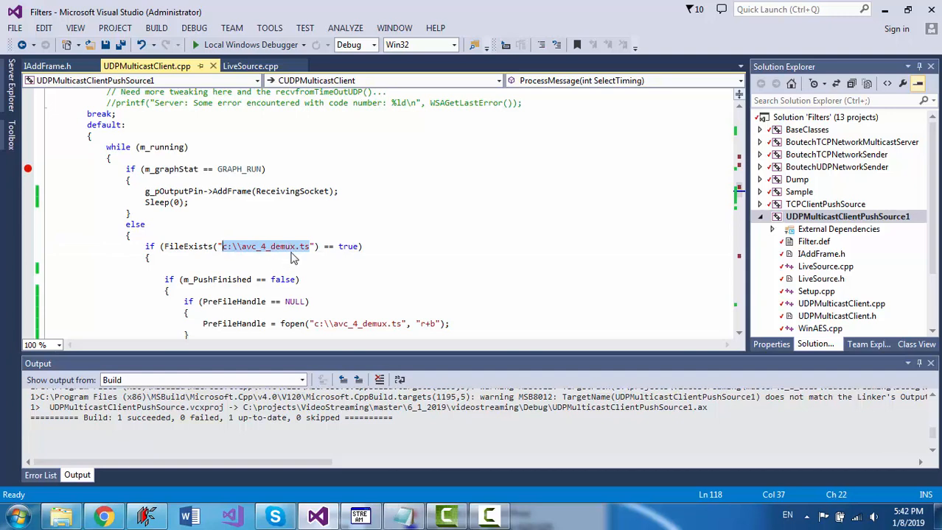
click(227, 246)
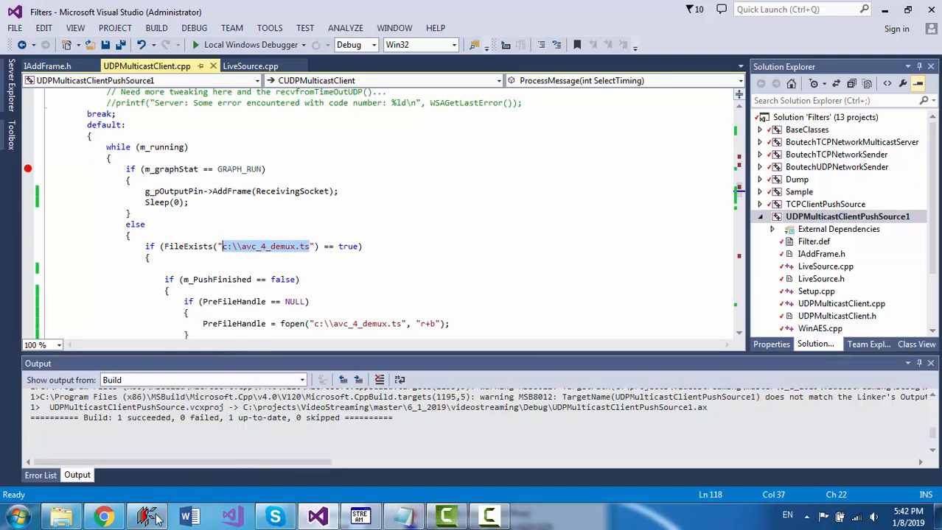
click(148, 516)
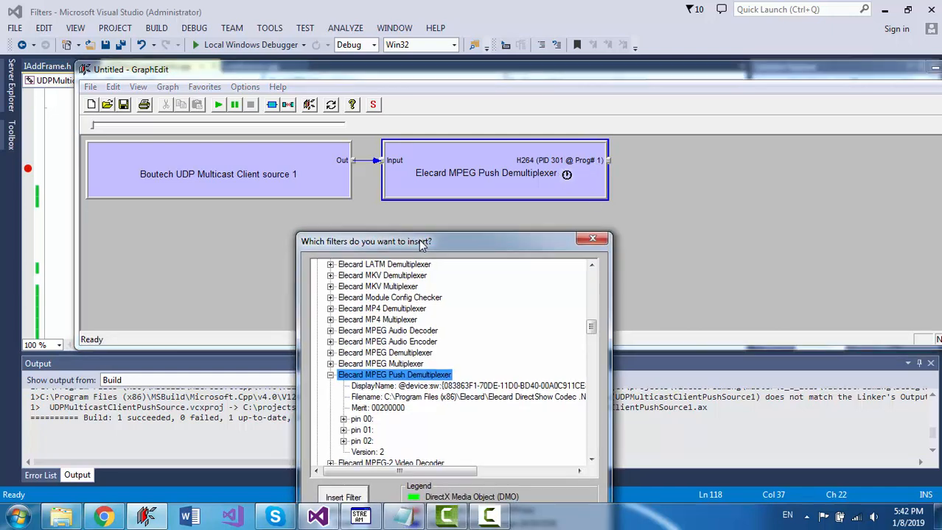
mouse_move(372, 327)
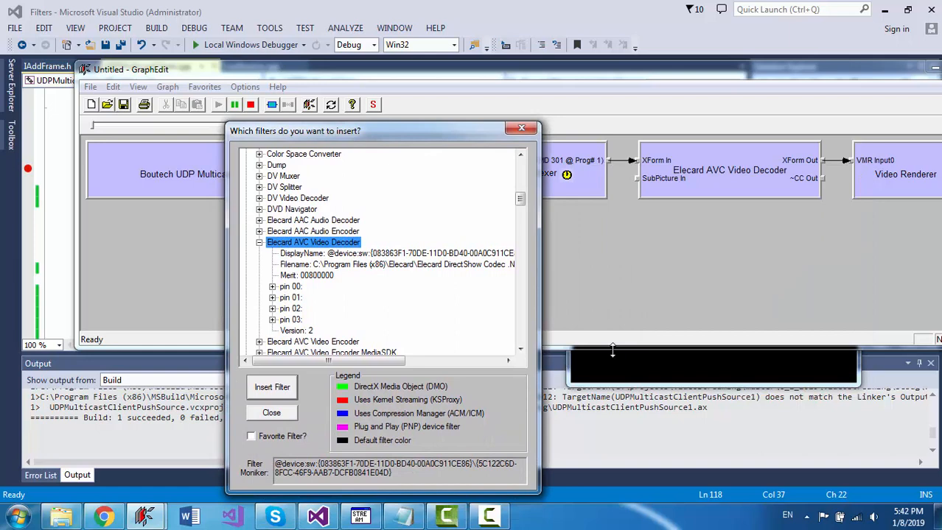
Step: Add the Elecard AVC Video Decoder path to a renderer and run the multicast graph
click(271, 387)
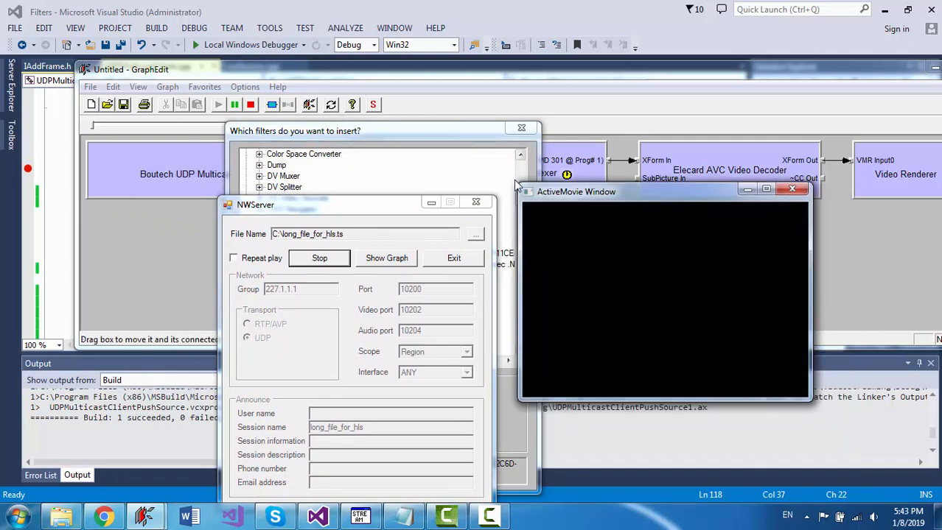
mouse_move(735, 206)
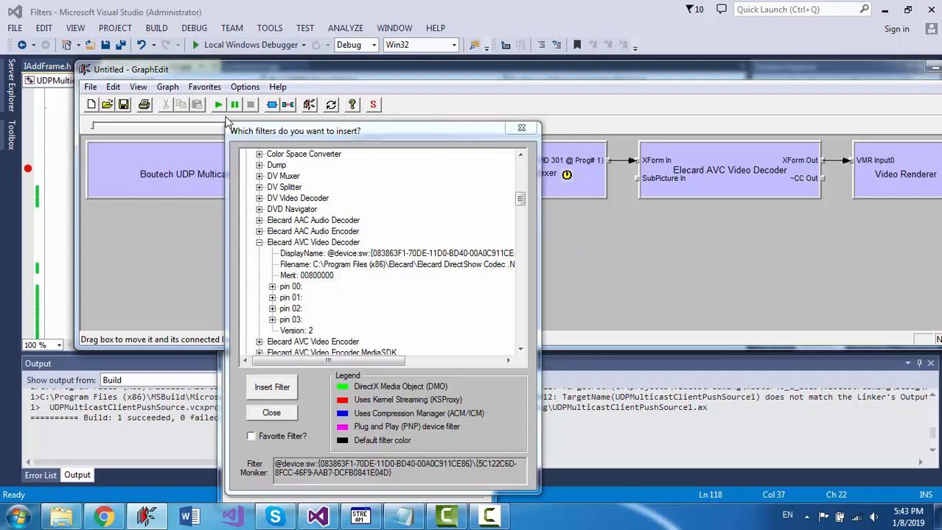
click(218, 103)
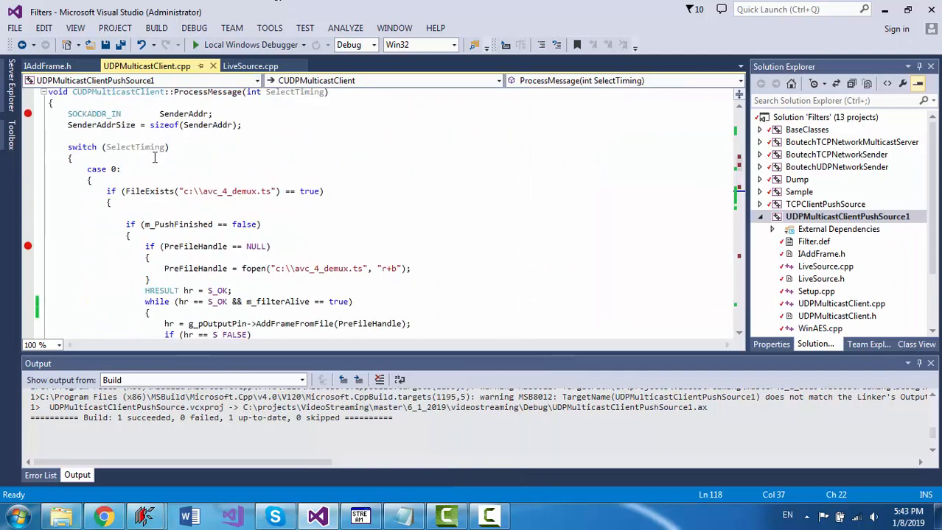
scroll(down, 3)
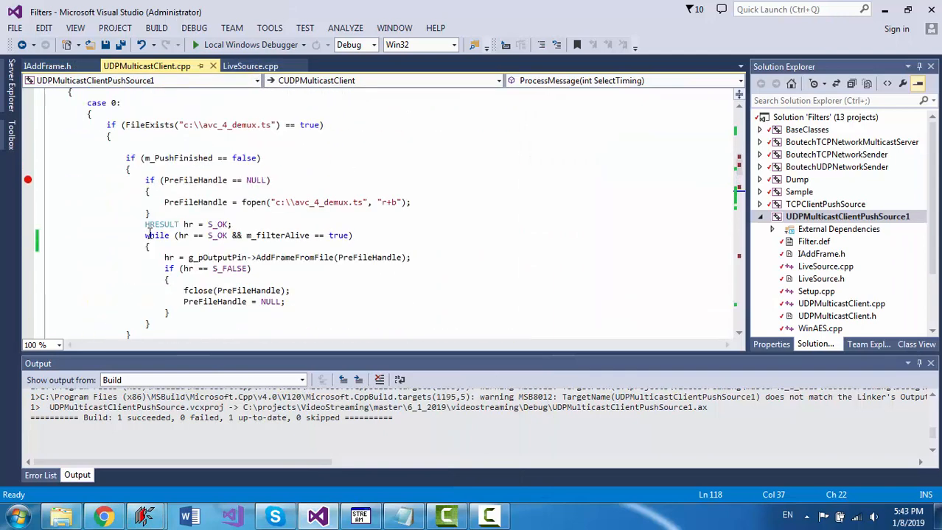
text(b)
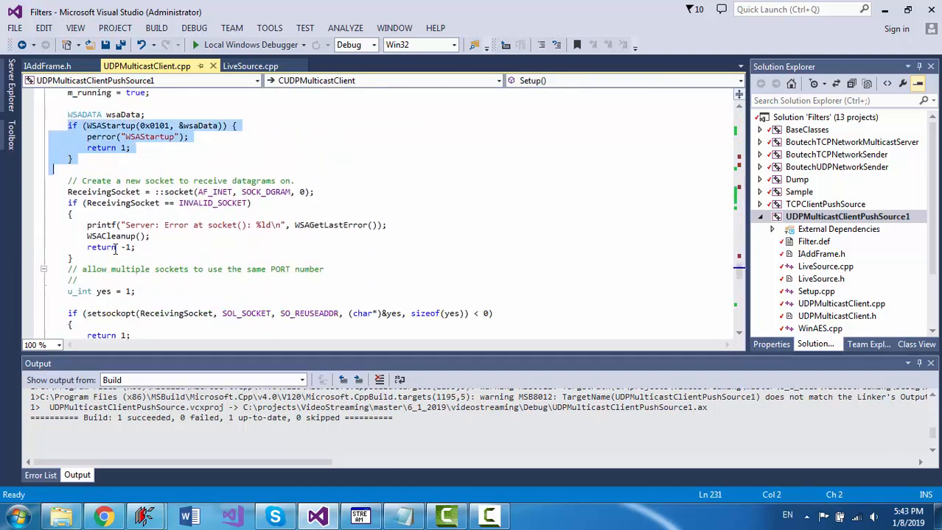
scroll(down, 3)
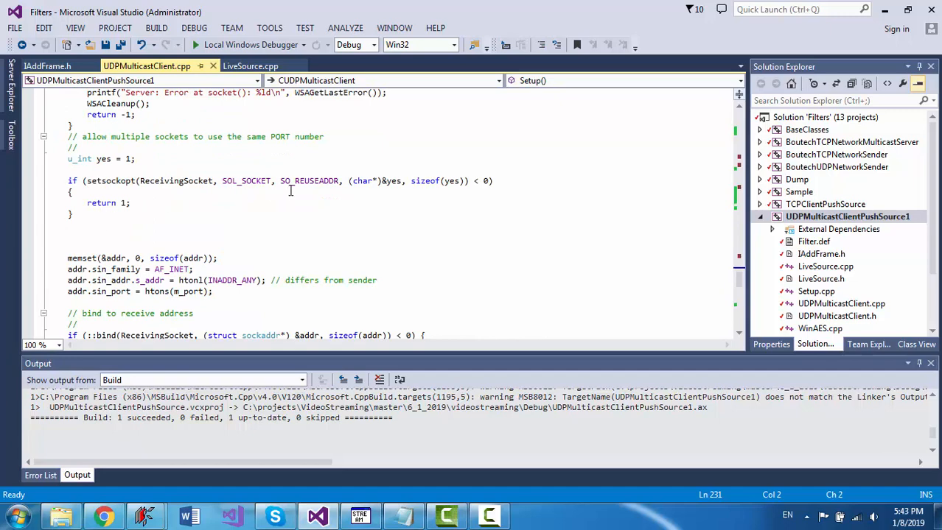
scroll(down, 3)
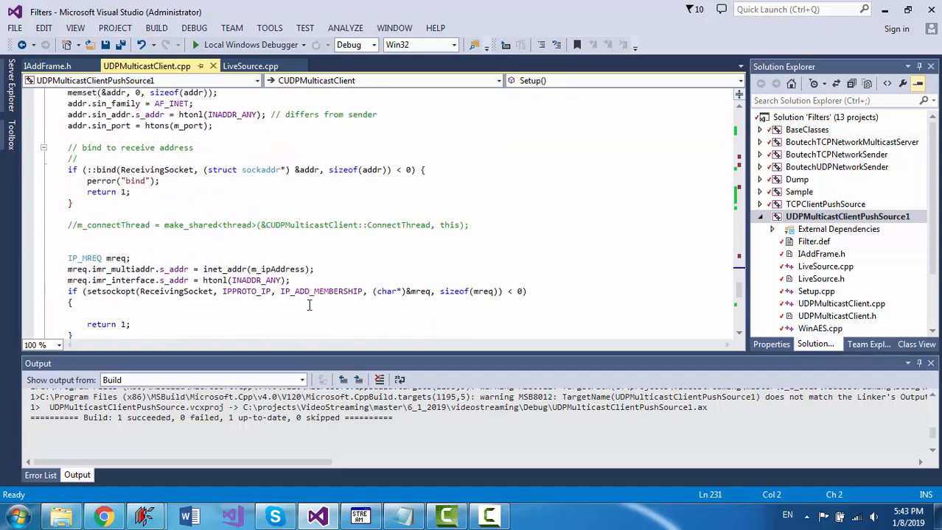
double_click(321, 292)
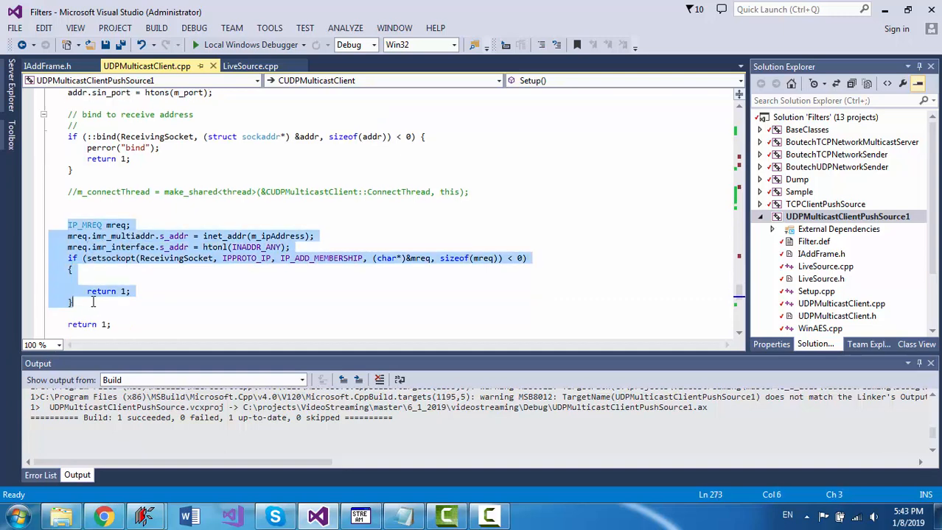
scroll(down, 3)
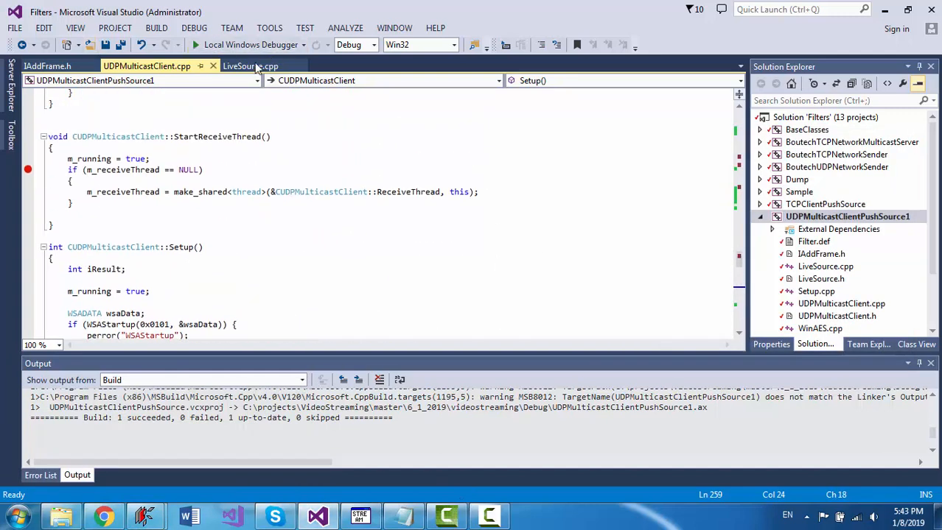
click(250, 66)
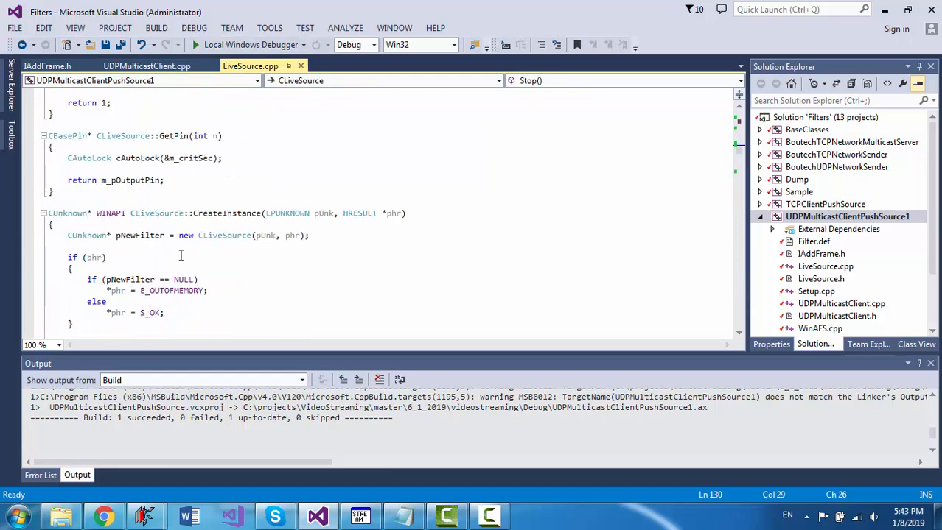
scroll(down, 3)
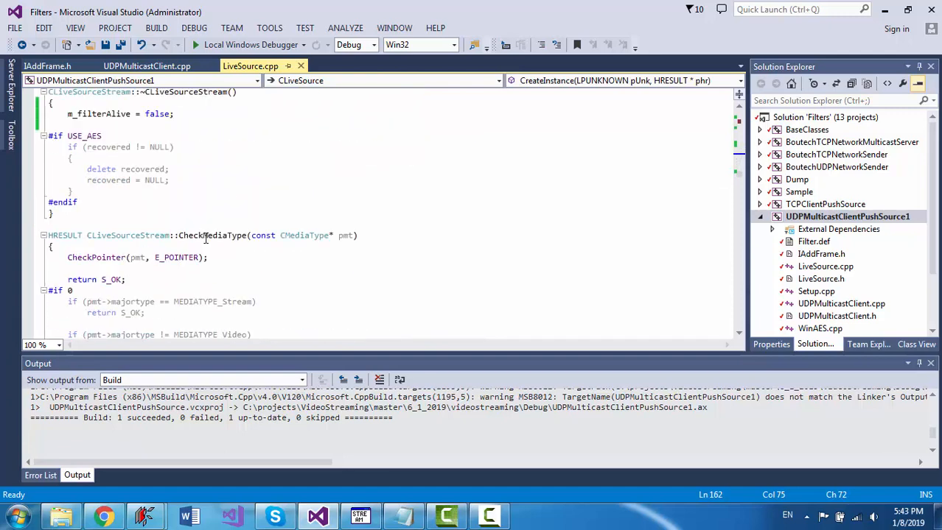
scroll(down, 3)
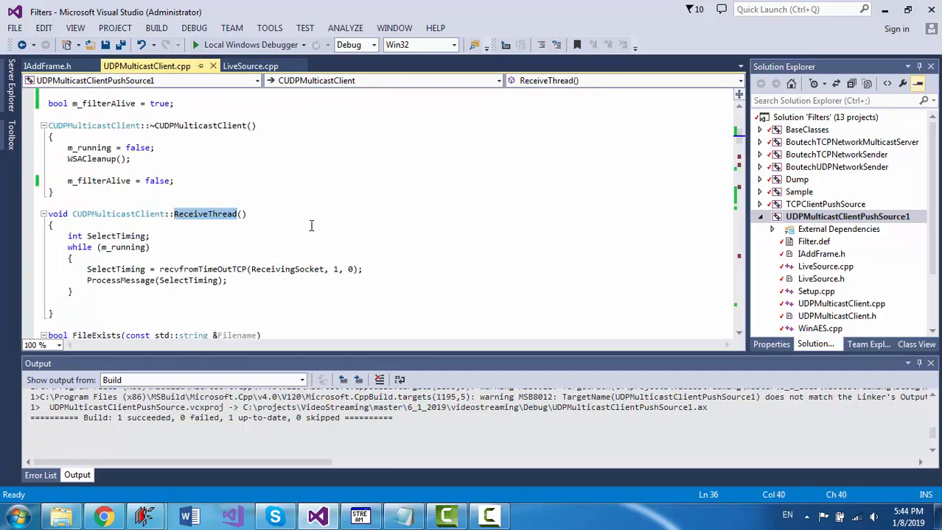
Step: Highlight the ReceiveThread loop and scroll down to ProcessMessage's default case
double_click(121, 280)
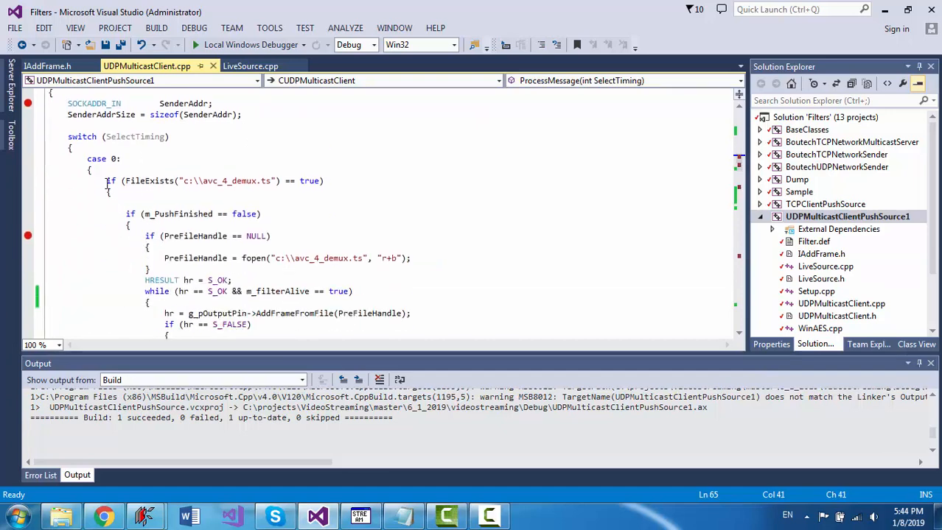
scroll(down, 3)
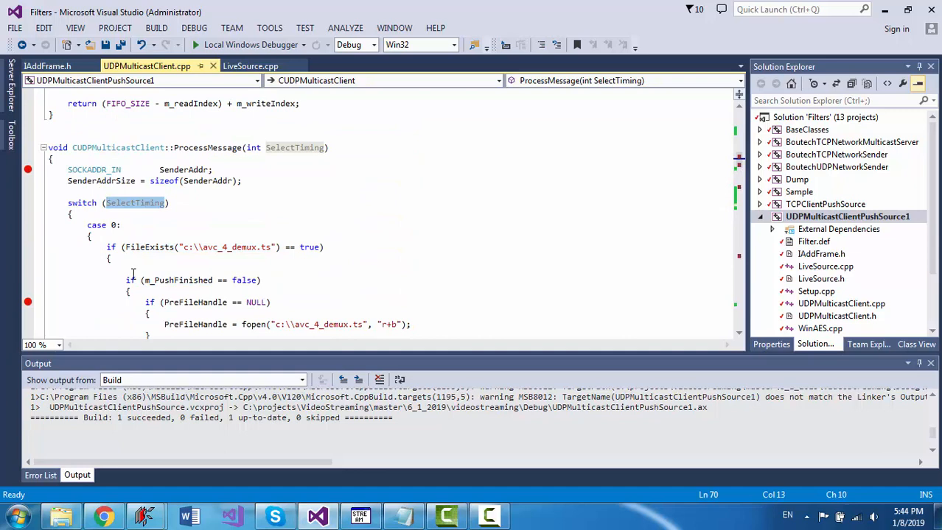
scroll(down, 3)
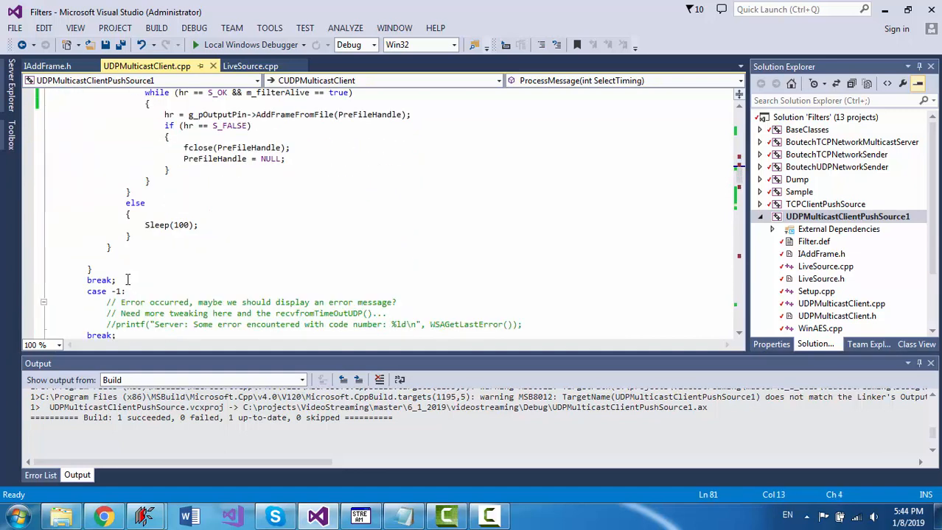
scroll(down, 3)
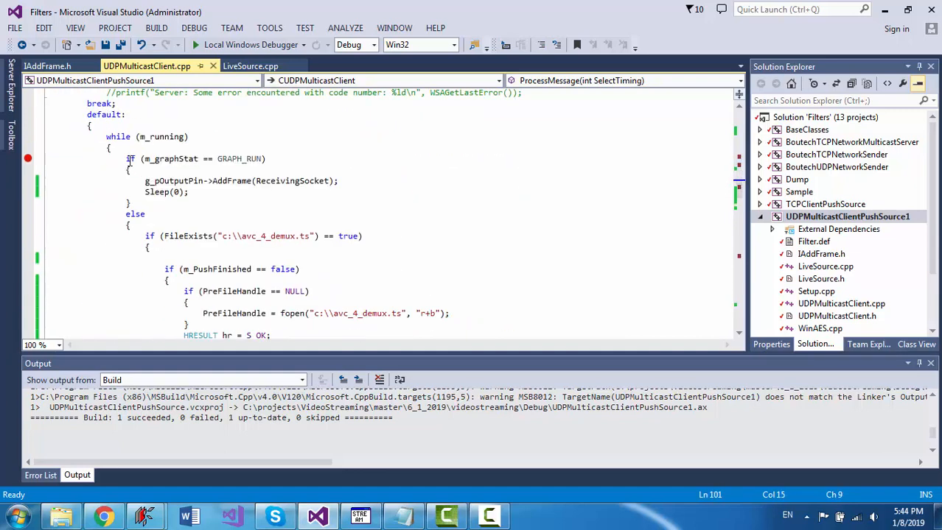
scroll(down, 3)
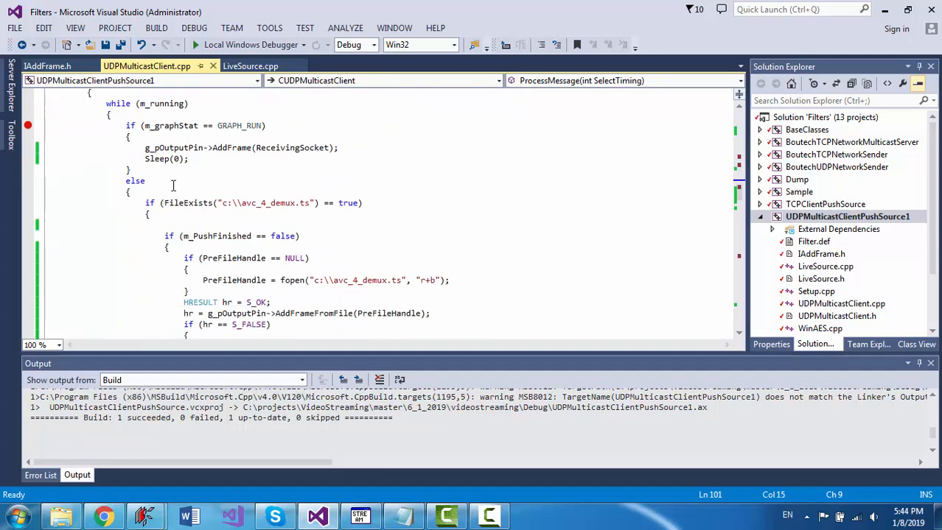
Step: Highlight the AddFrame lines pushing socket frames and the fileExists demux-file fallback block
double_click(238, 126)
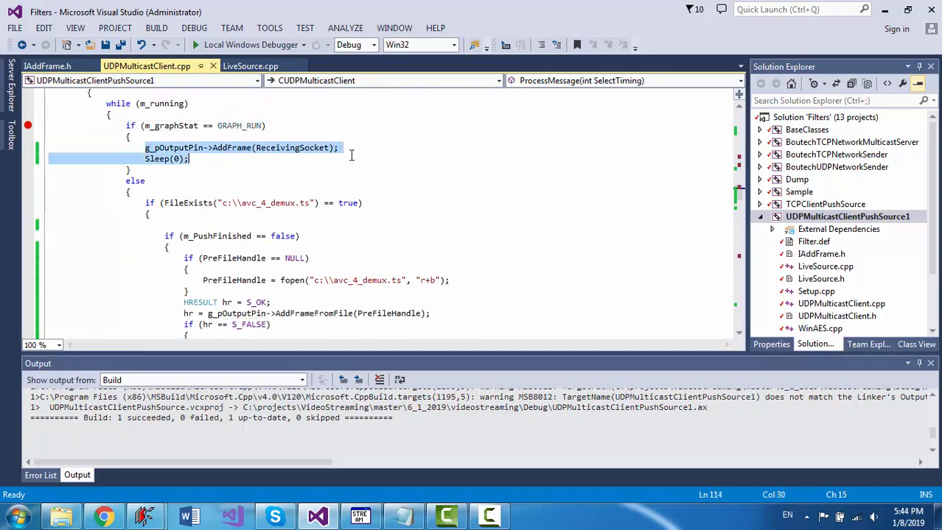
click(246, 209)
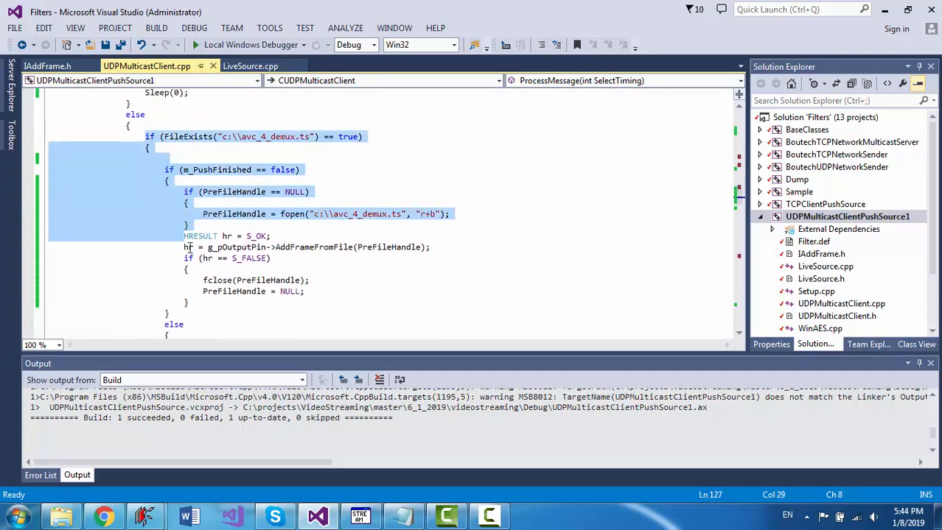
scroll(down, 3)
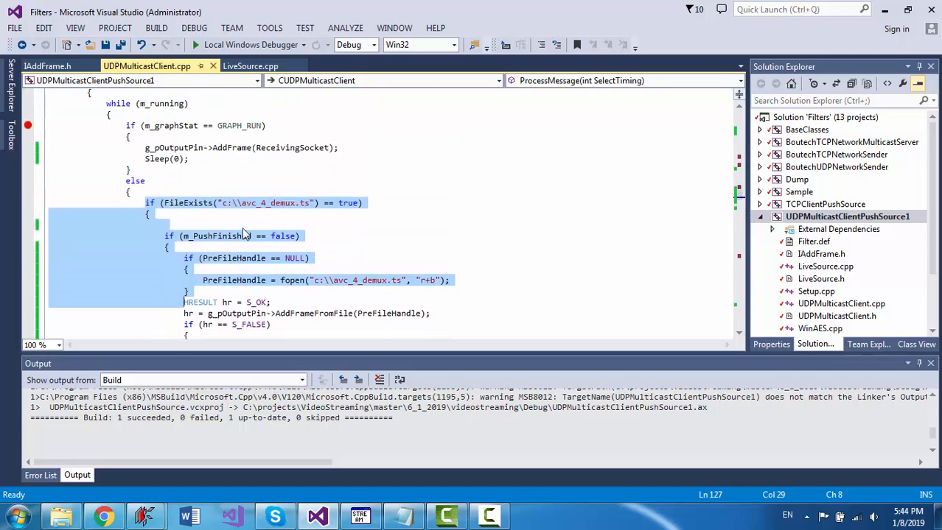
scroll(down, 3)
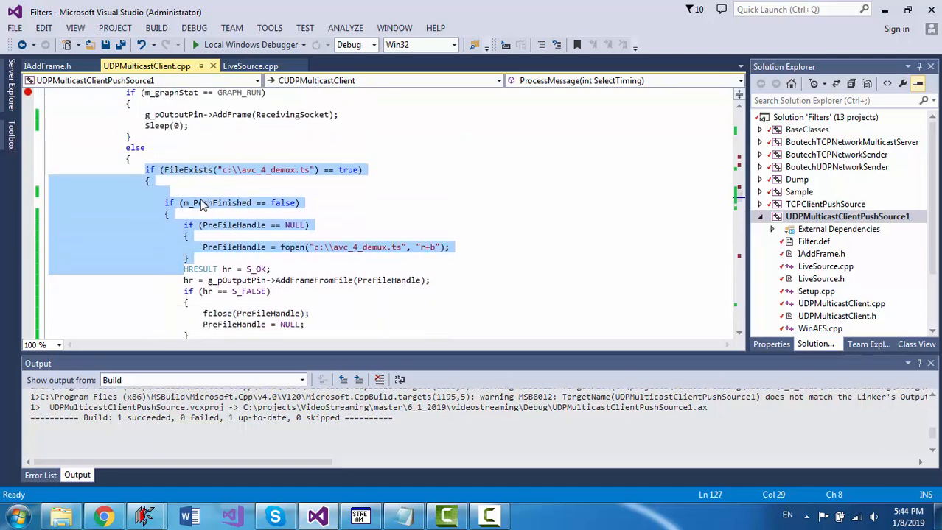
scroll(down, 3)
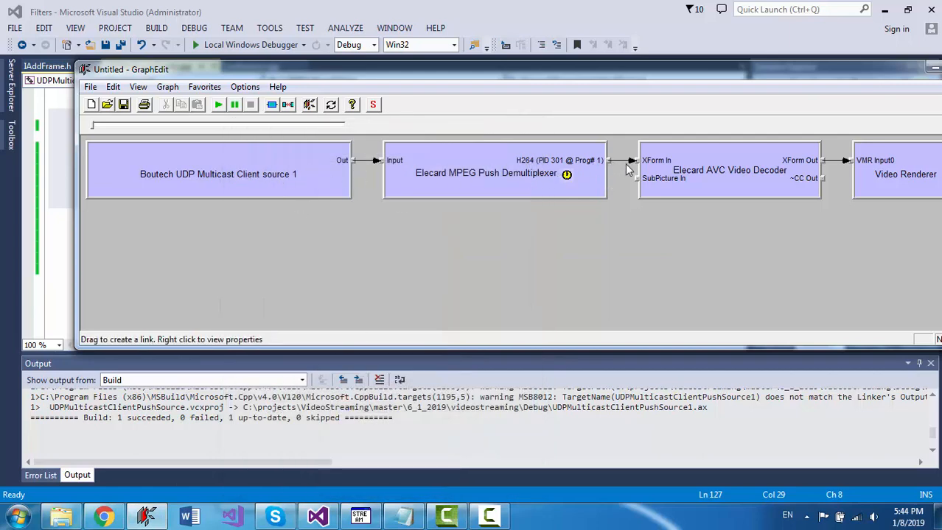
Step: Run the UDP multicast client graph so the video window shows the stream
click(218, 103)
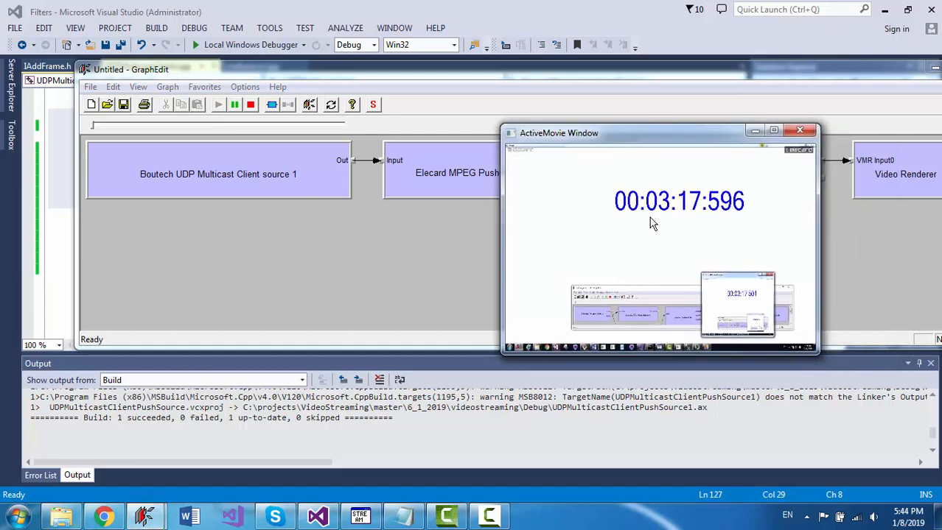
mouse_move(264, 127)
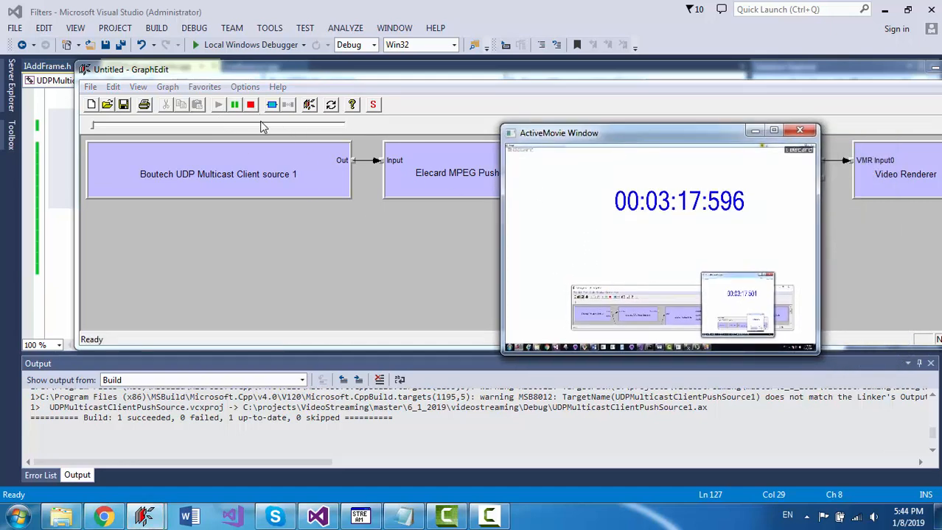
mouse_move(410, 185)
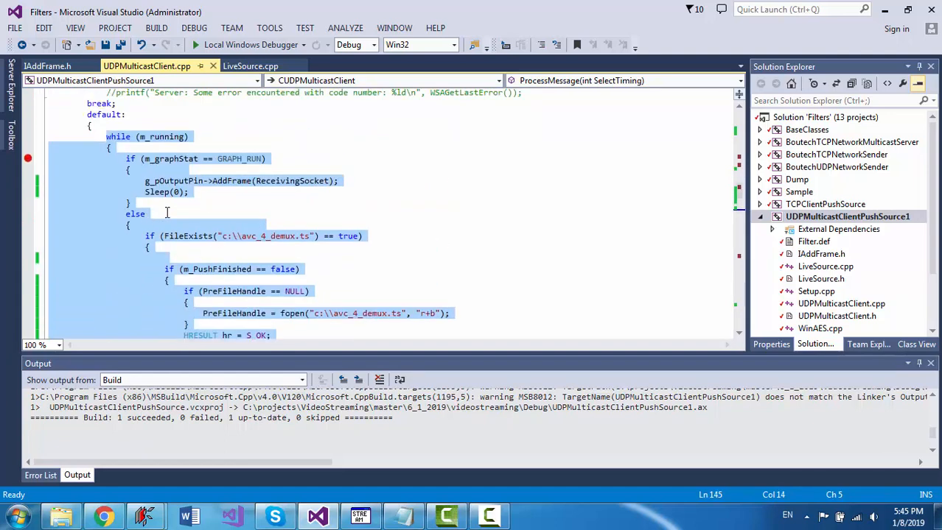
Step: Bring back the ActiveMovie video window from the playback test and close it
scroll(down, 3)
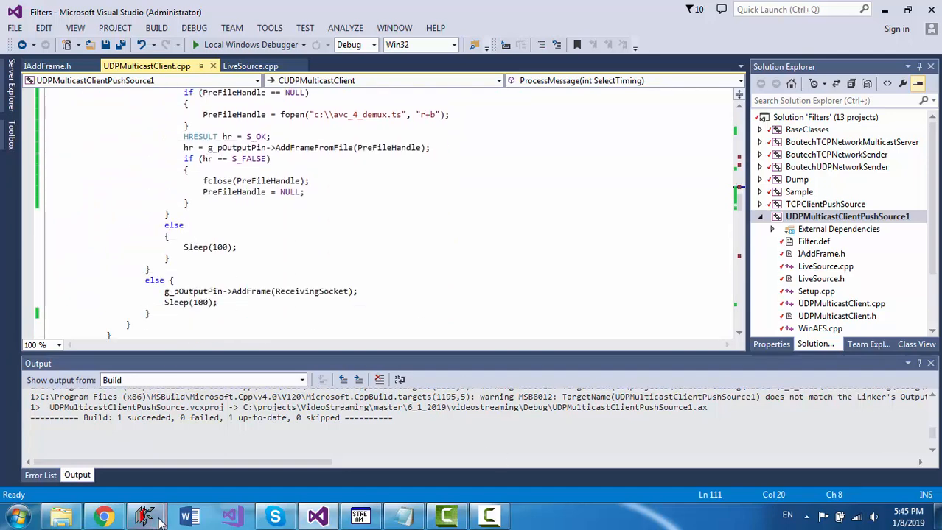
click(145, 515)
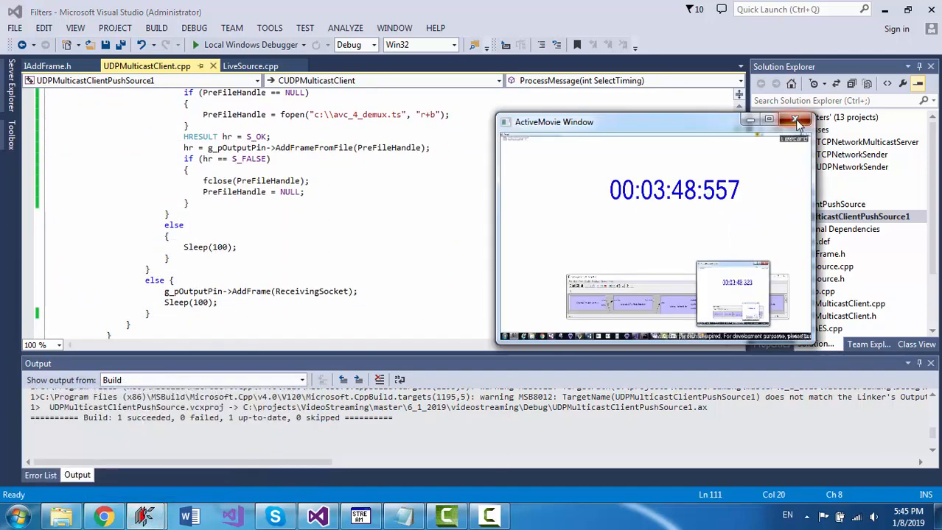
click(795, 121)
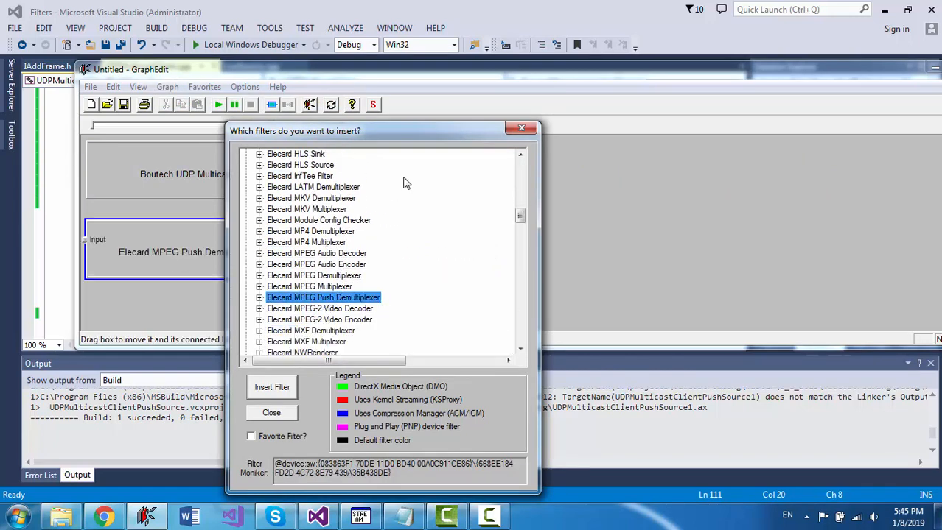
Step: Insert the Elecard MPEG Push Demultiplexer, link source Out to its Input, then add the Elecard AVC Video Decoder
click(271, 386)
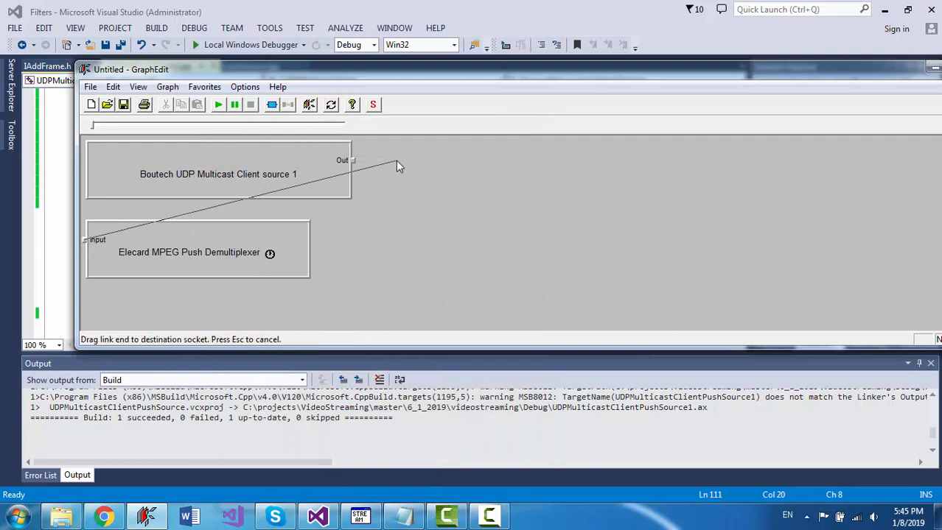
drag(352, 159, 395, 159)
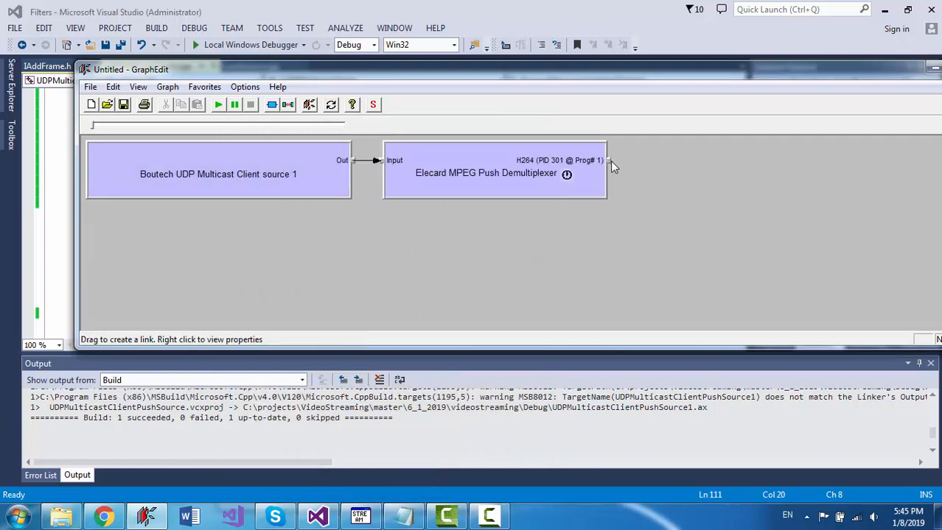
mouse_move(582, 164)
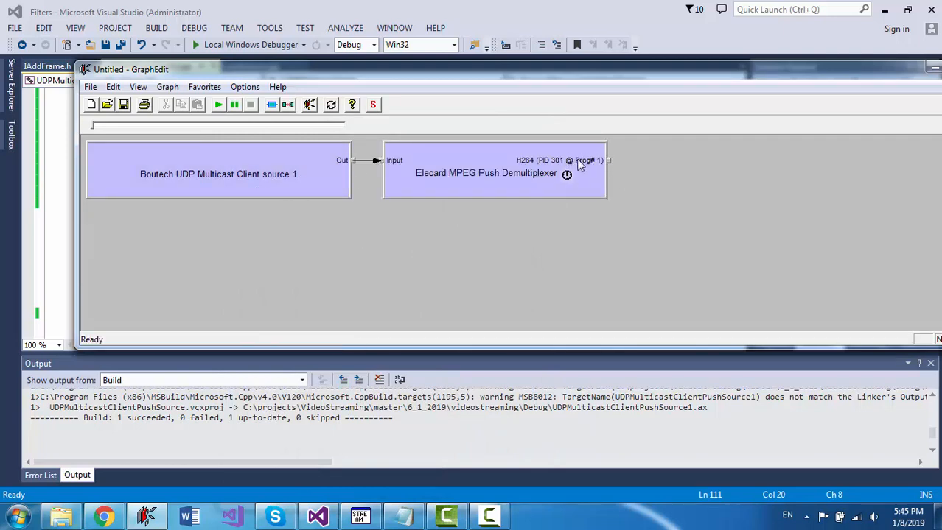
mouse_move(635, 190)
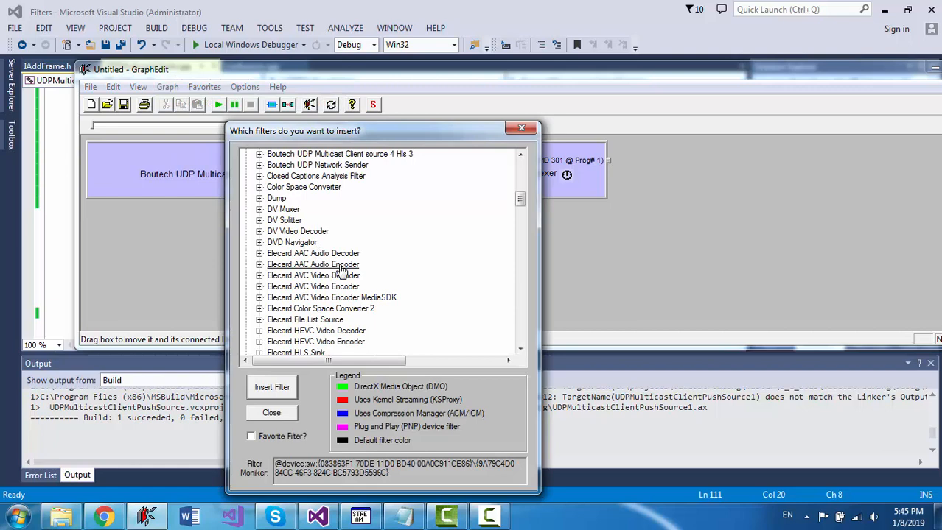
double_click(314, 275)
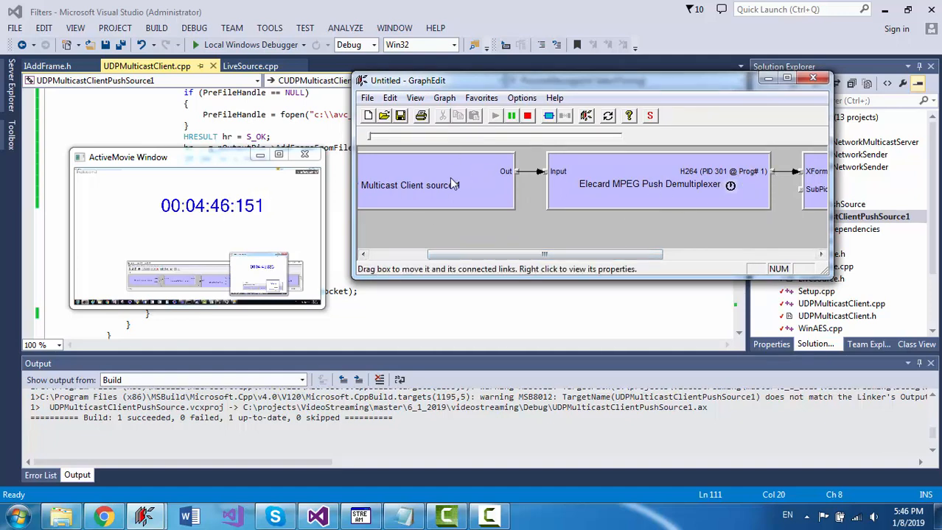
Step: Move the source filter below the demultiplexer, then close GraphEdit discarding unsaved changes
click(410, 186)
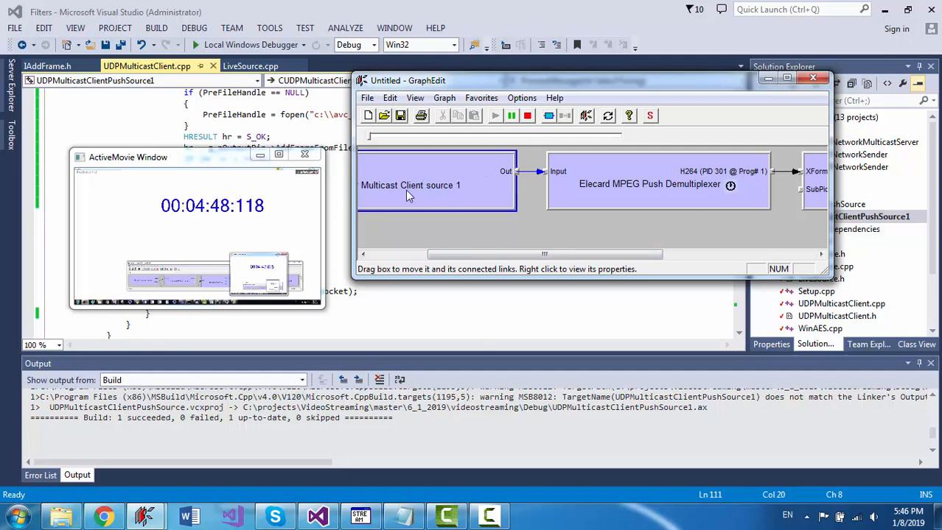
mouse_move(711, 179)
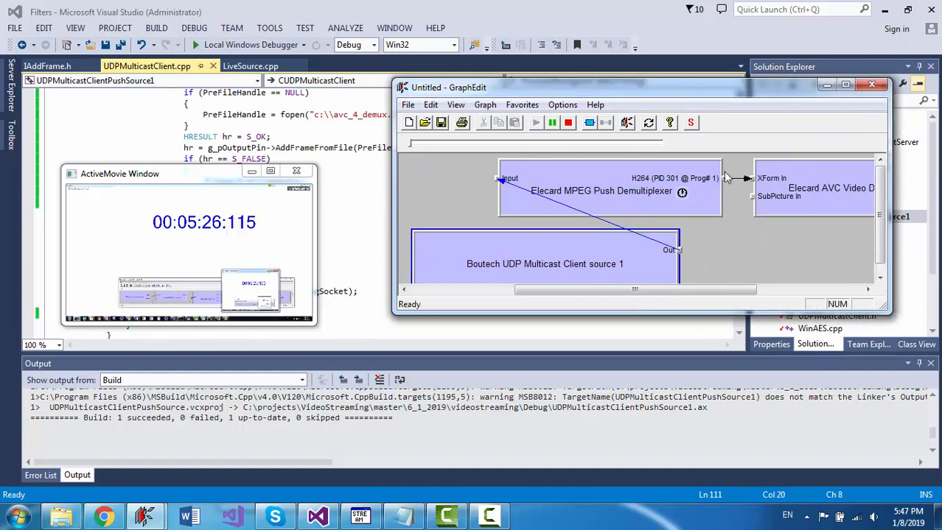
drag(448, 87, 395, 69)
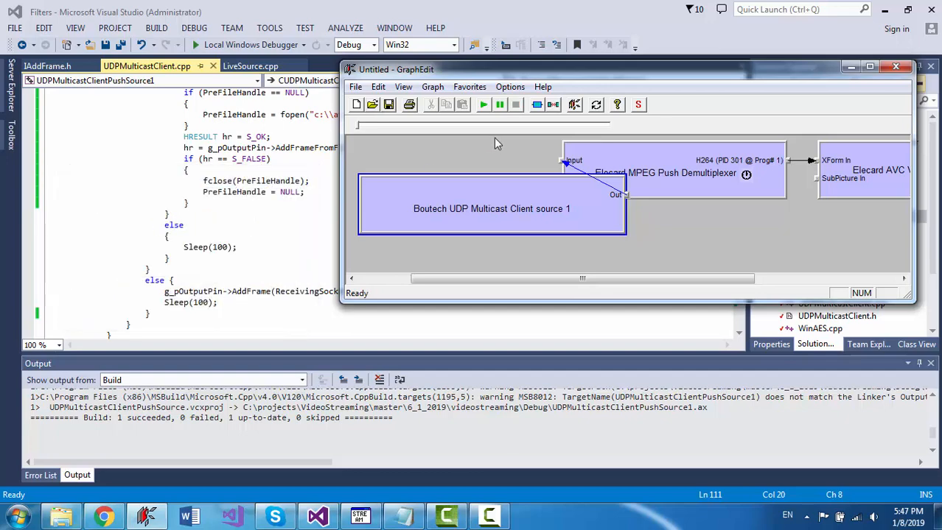
click(896, 65)
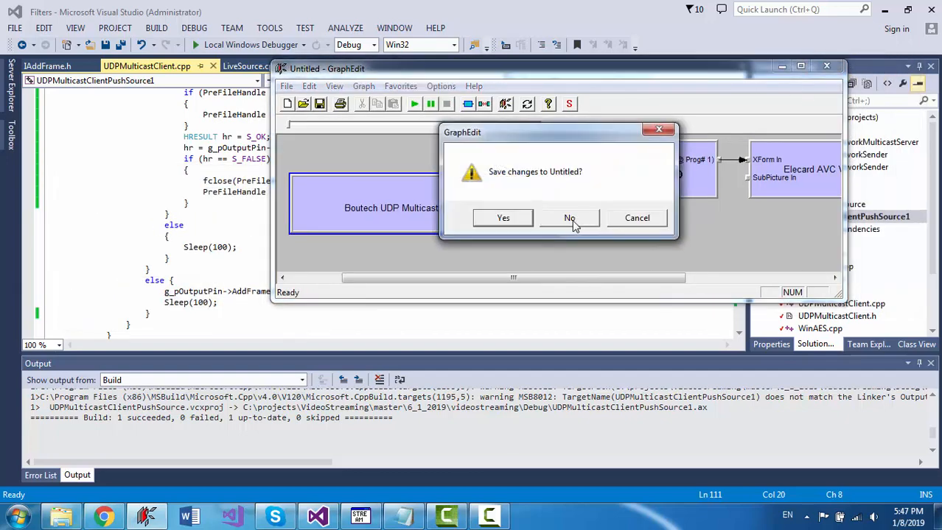
click(569, 218)
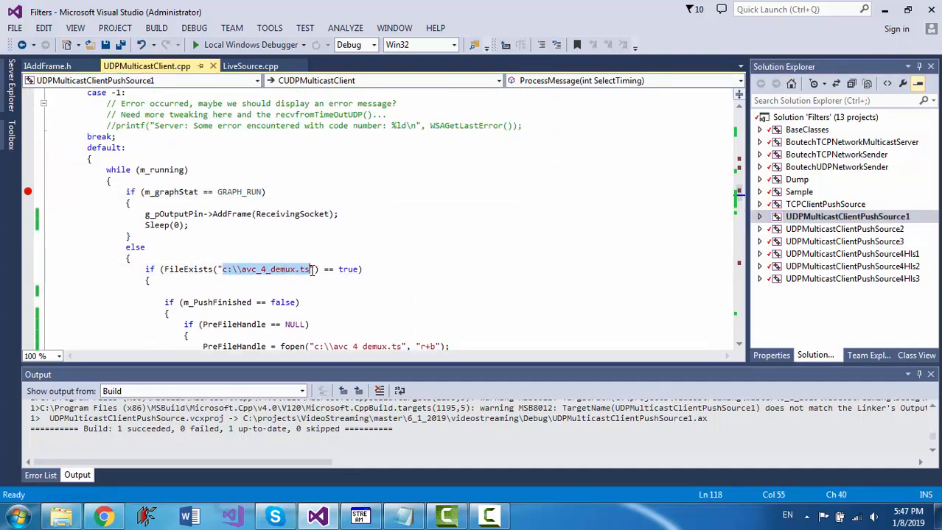
Step: Scroll through ProcessMessage and rebuild the solution, which reports 2 projects up to date
scroll(down, 3)
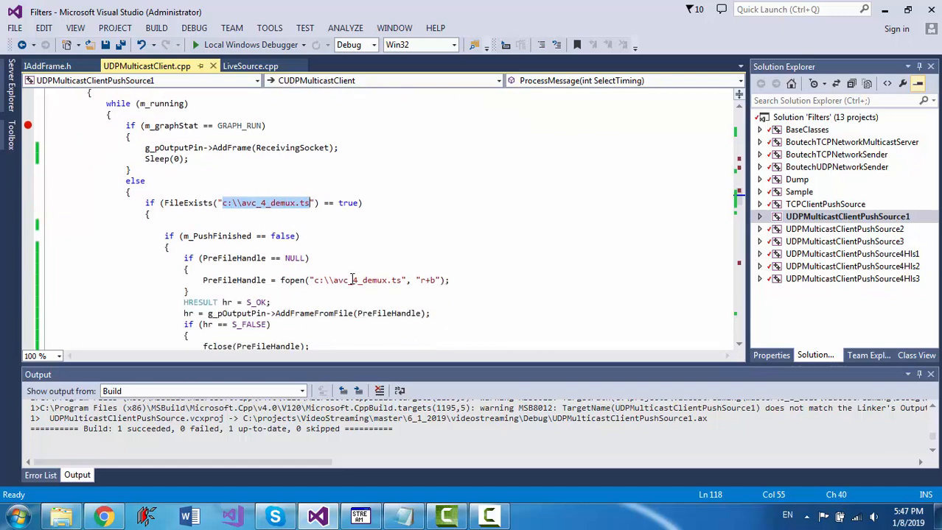
scroll(down, 3)
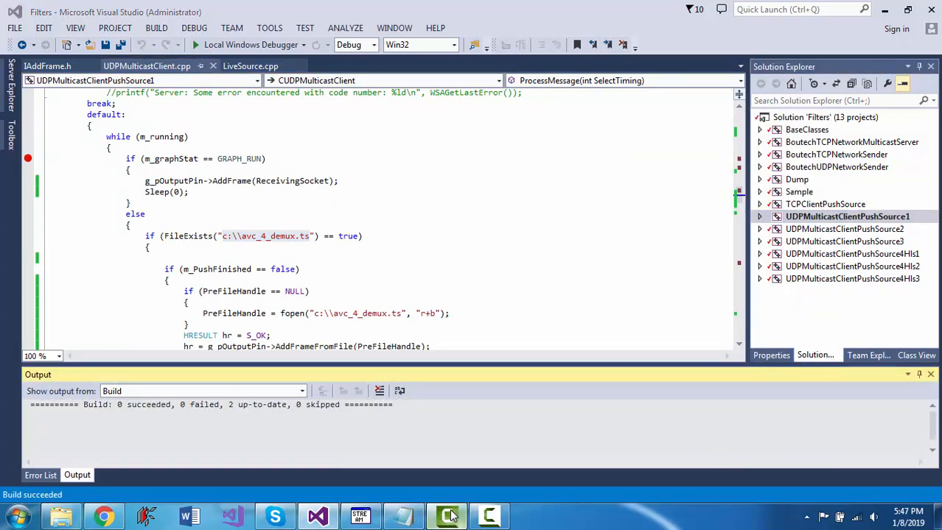
click(490, 516)
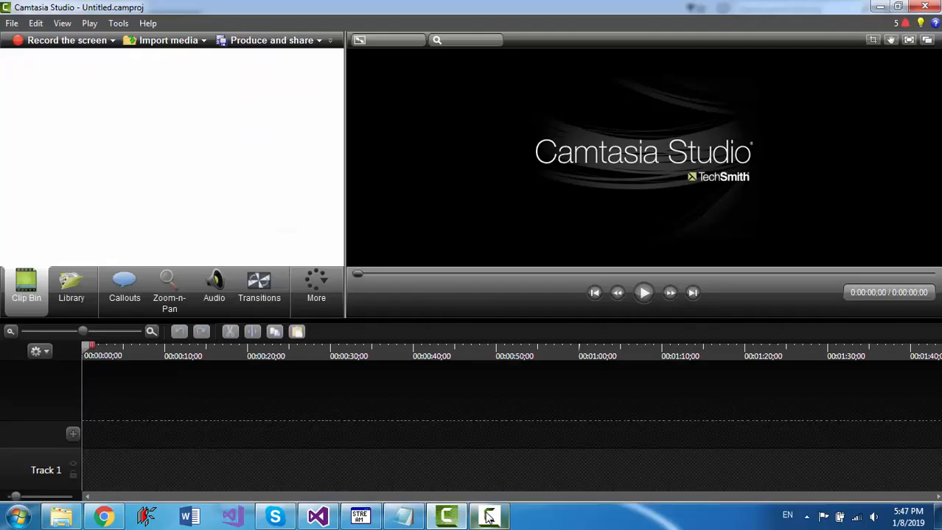